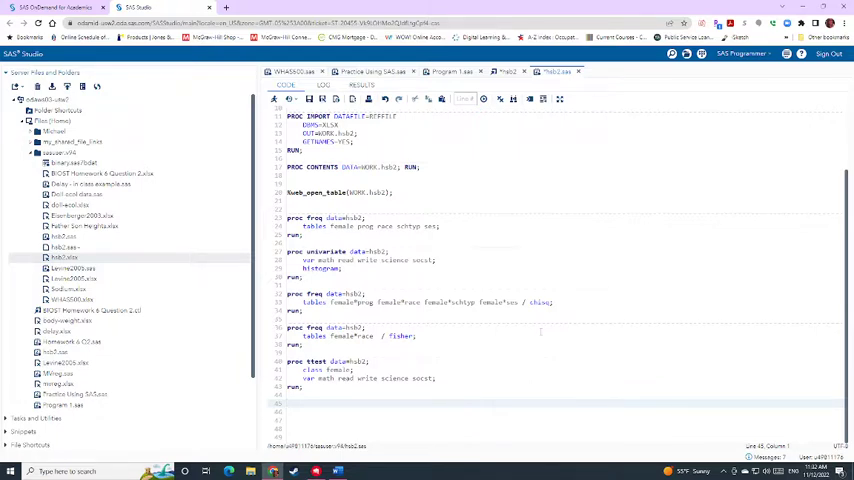
Step: Begin a 'data hsb2; set hsb2;' step below proc ttest for race recoding
{"action": "type", "text": "data hsb2;"}
{"action": "type", "text": "if prog"}
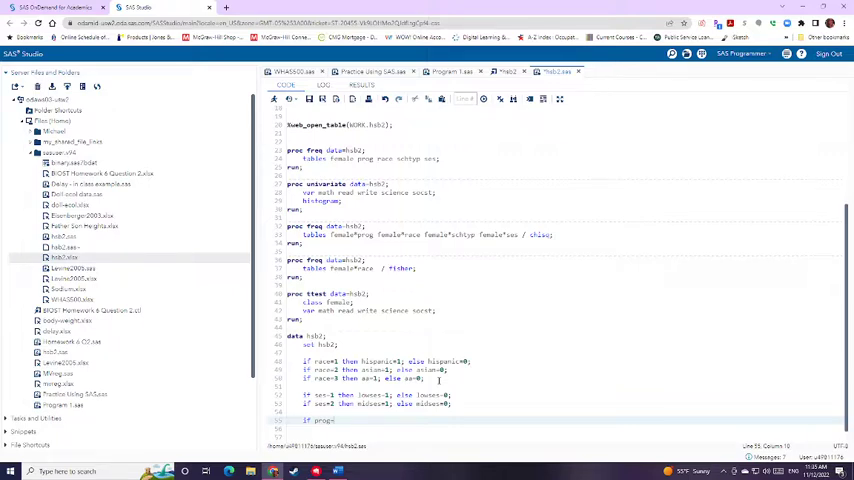
Step: Add academic, vocational and public dummy recodes for prog and schtyp, closing with run;
{"action": "type", "text": "="}
{"action": "type", "text": "2 then academic=1; else academic=0;"}
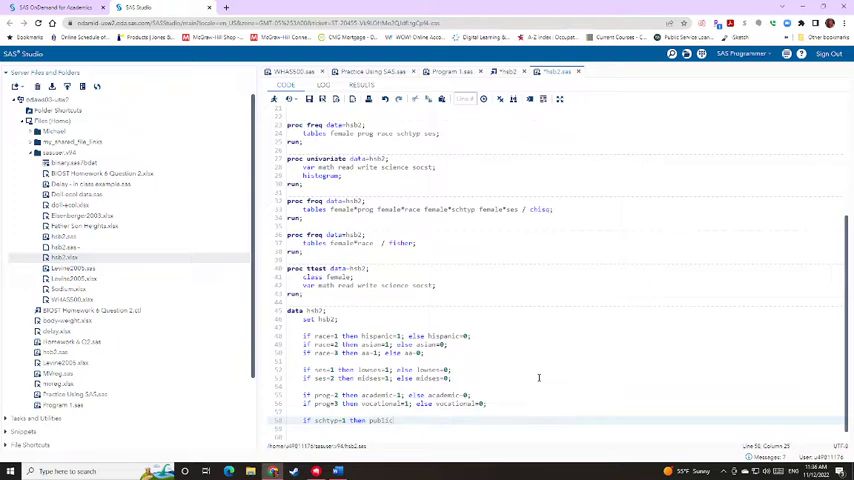
{"action": "type", "text": "school"}
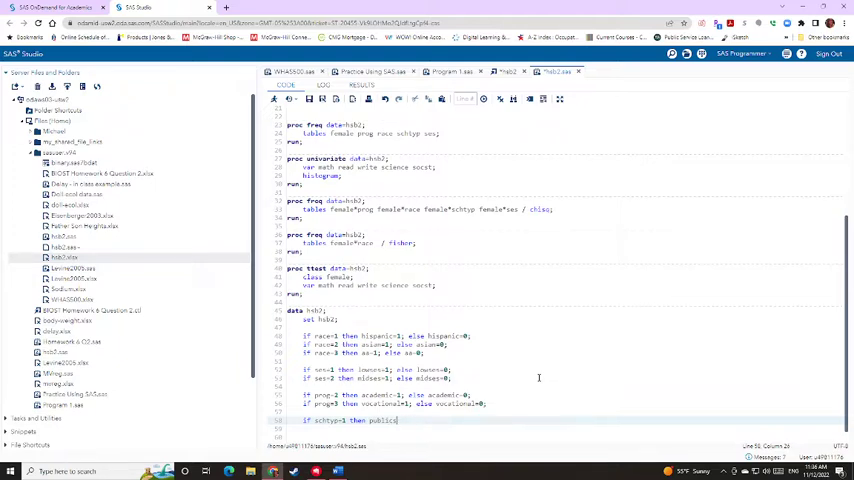
{"action": "type", "text": "=1; else public=0;"}
{"action": "left_click", "coordinate": [392, 428]}
{"action": "type", "text": "run;"}
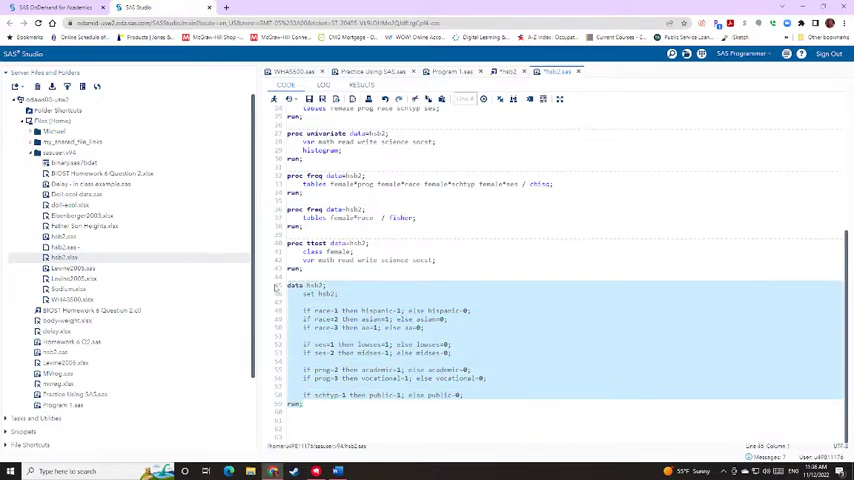
Step: Run the data step and check the new hispanic, asian, aa, SES and program columns
{"action": "left_click", "coordinate": [361, 85]}
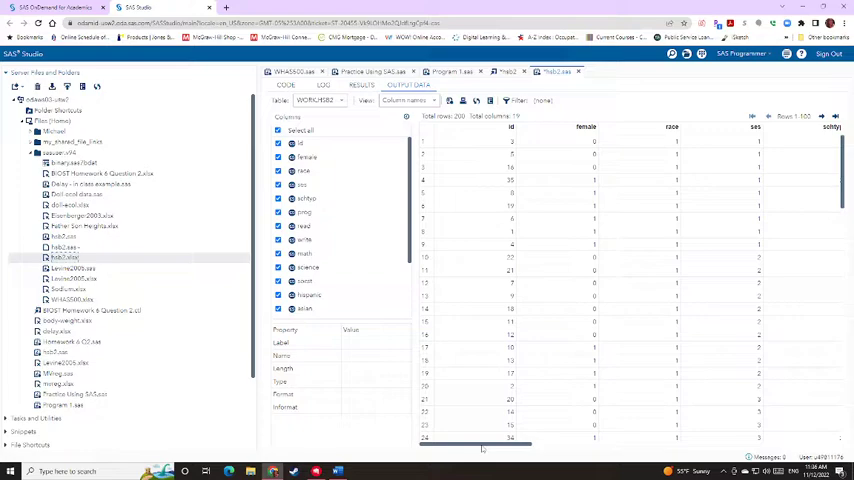
{"action": "scroll", "scroll_direction": "right", "scroll_amount": 3}
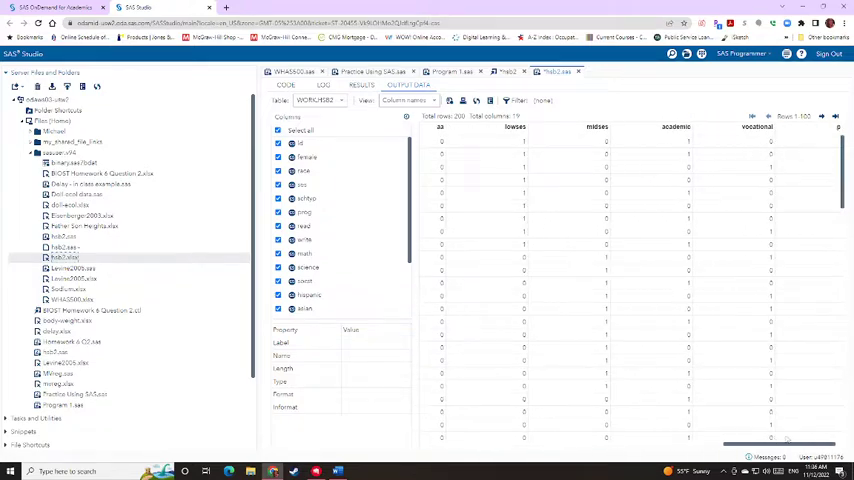
{"action": "scroll", "scroll_direction": "right", "scroll_amount": 3}
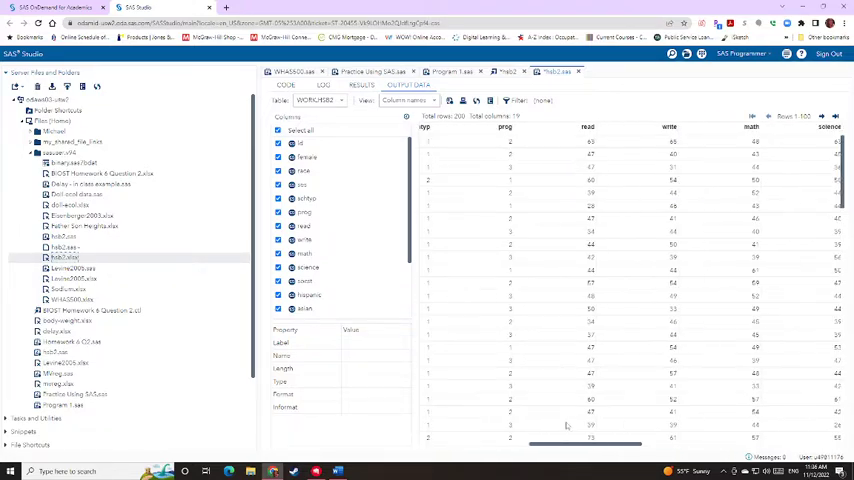
{"action": "left_click", "coordinate": [286, 85]}
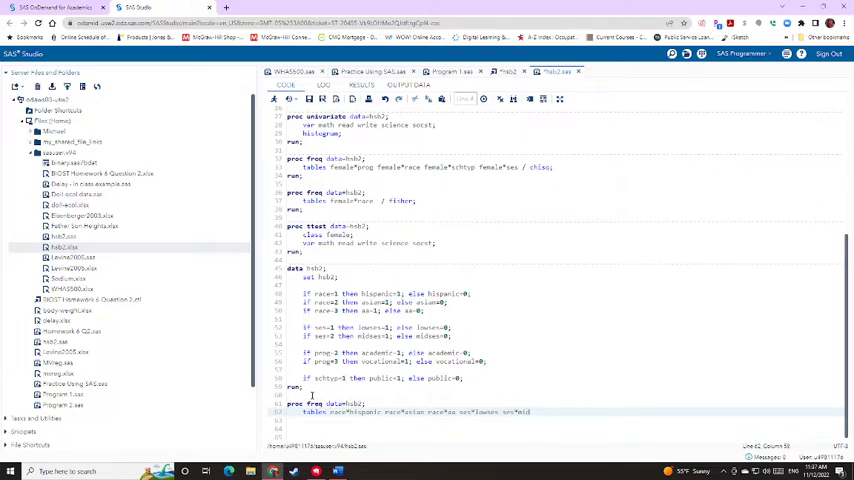
{"action": "type", "text": "midses prog*academic prog*vocational"}
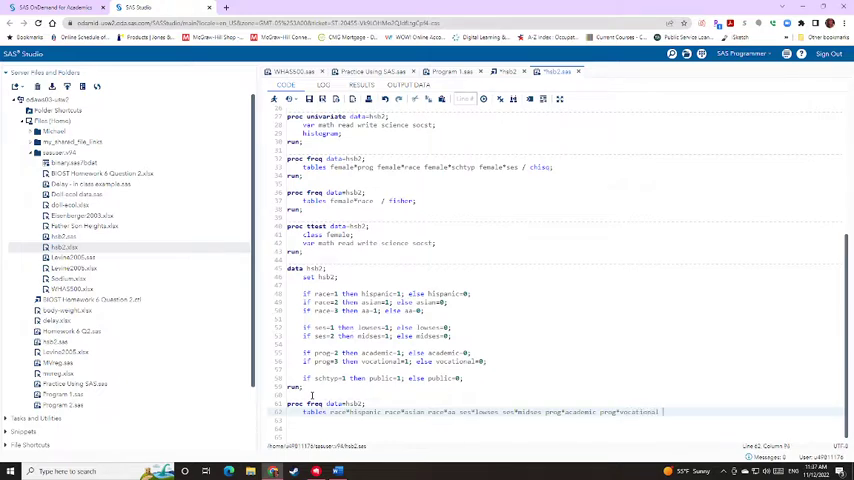
{"action": "type", "text": "schti"}
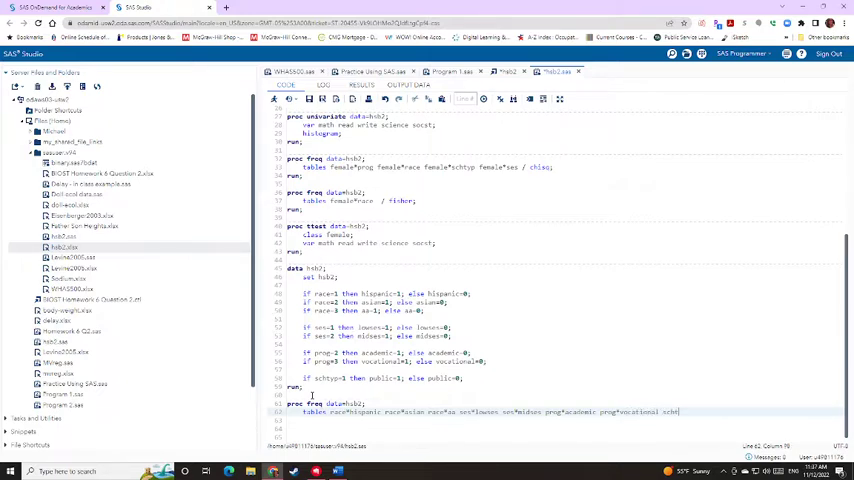
{"action": "type", "text": "schtyp;"}
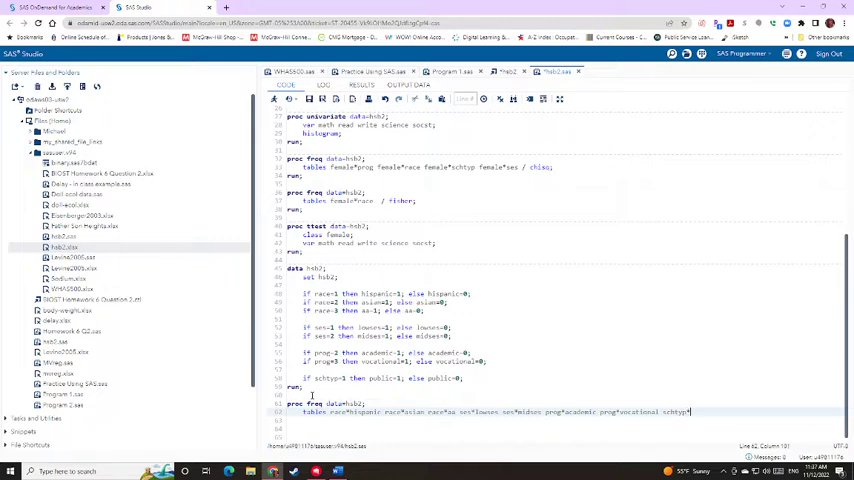
{"action": "type", "text": "public;"}
{"action": "left_click", "coordinate": [492, 420]}
{"action": "type", "text": "run;"}
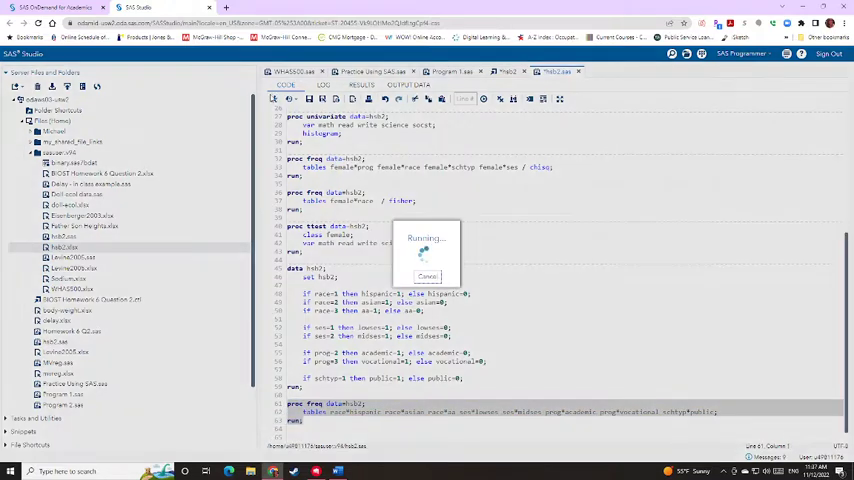
{"action": "left_click", "coordinate": [361, 85]}
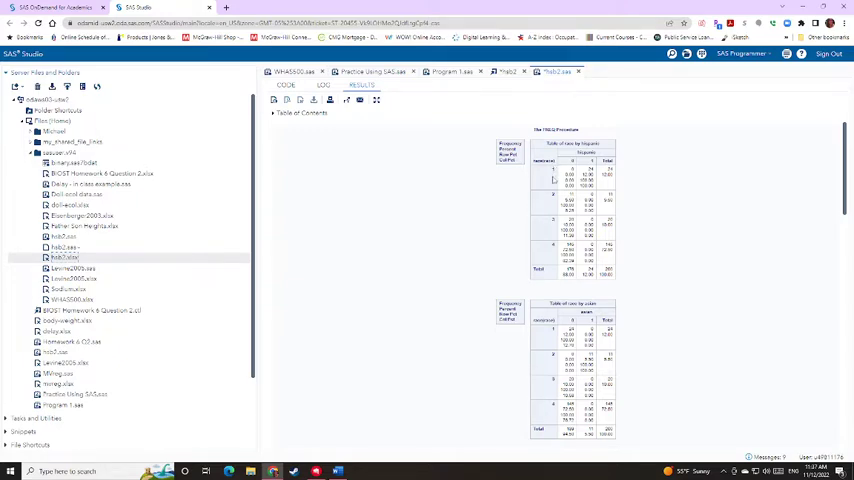
{"action": "mouse_move", "coordinate": [554, 179]}
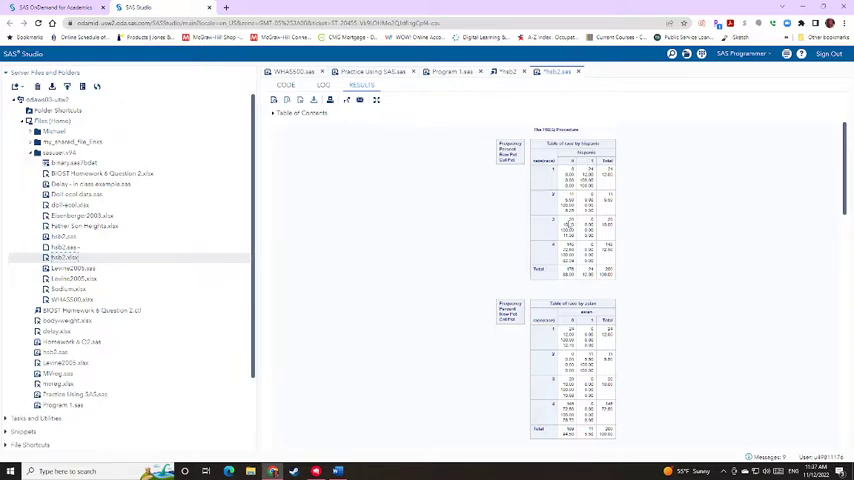
{"action": "scroll", "scroll_direction": "down", "scroll_amount": 3}
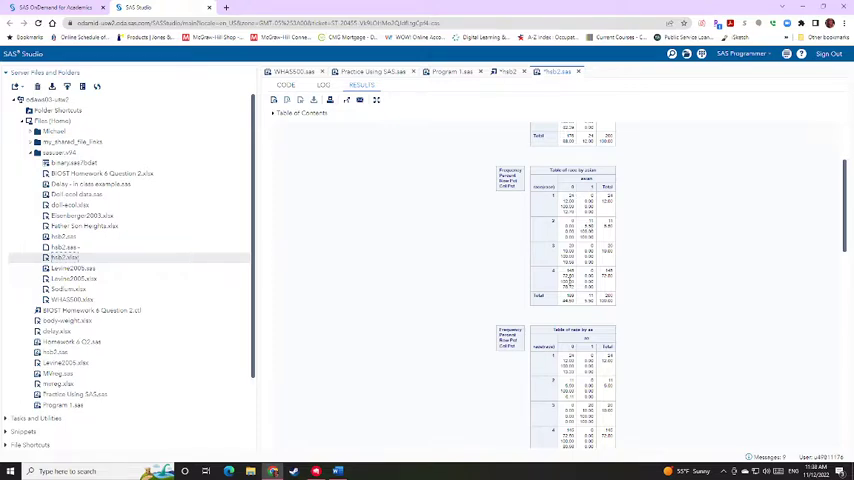
{"action": "scroll", "scroll_direction": "down", "scroll_amount": 3}
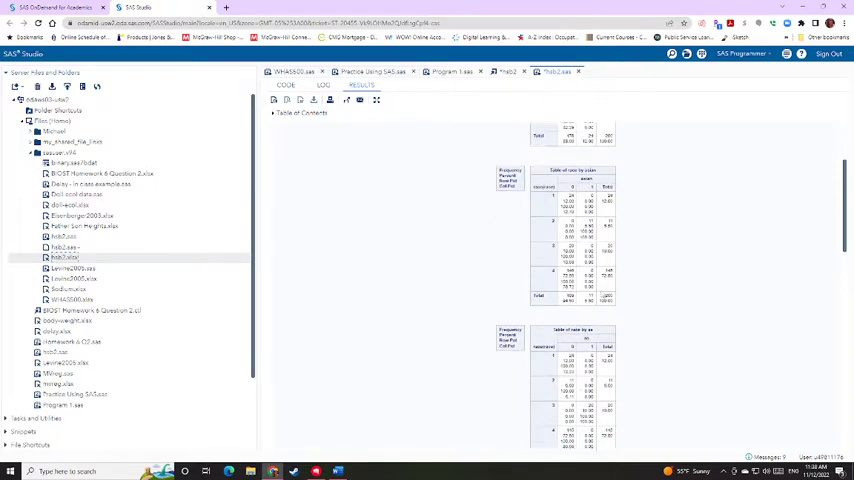
{"action": "scroll", "scroll_direction": "down", "scroll_amount": 3}
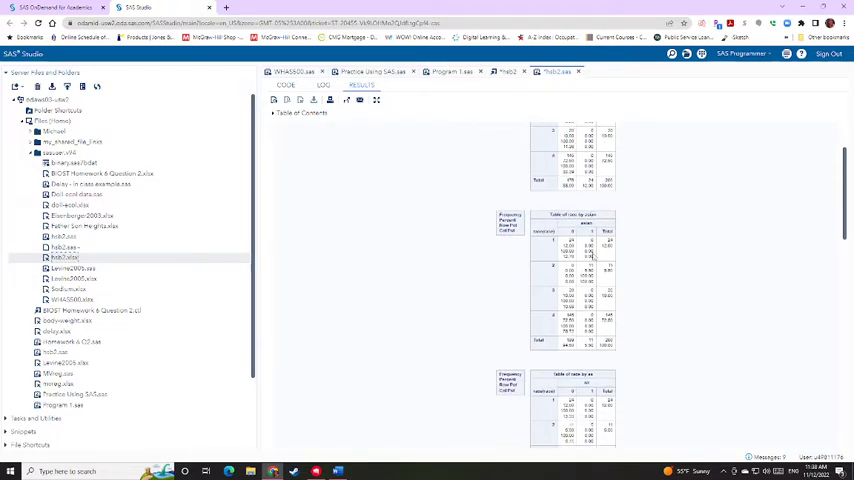
{"action": "scroll", "scroll_direction": "down", "scroll_amount": 3}
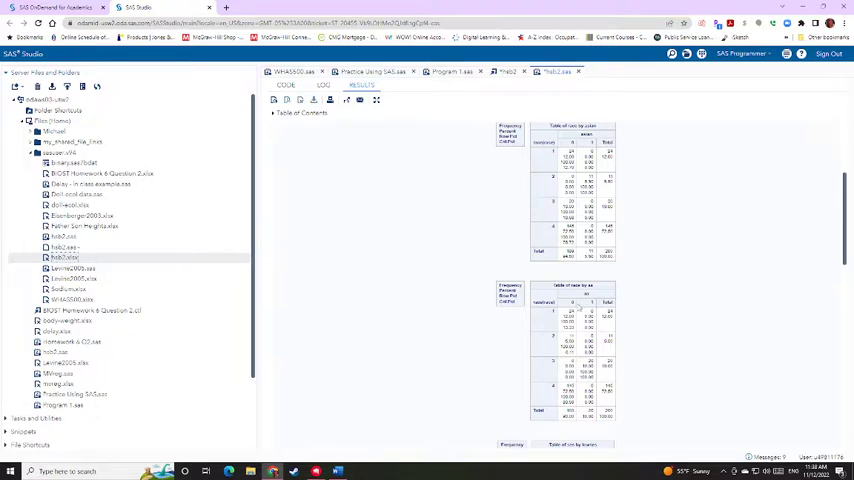
Step: Review the ses, prog and schtyp crosstabs against their dummies, then return to the code
{"action": "scroll", "scroll_direction": "down", "scroll_amount": 3}
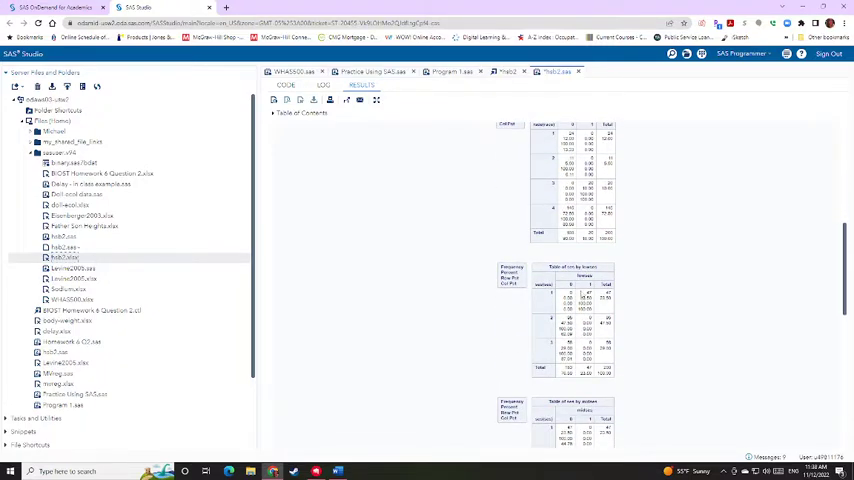
{"action": "scroll", "scroll_direction": "down", "scroll_amount": 3}
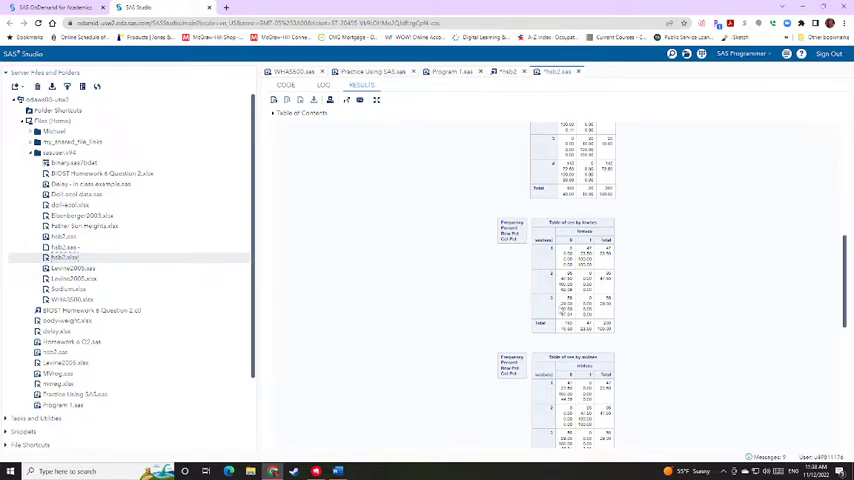
{"action": "scroll", "scroll_direction": "down", "scroll_amount": 3}
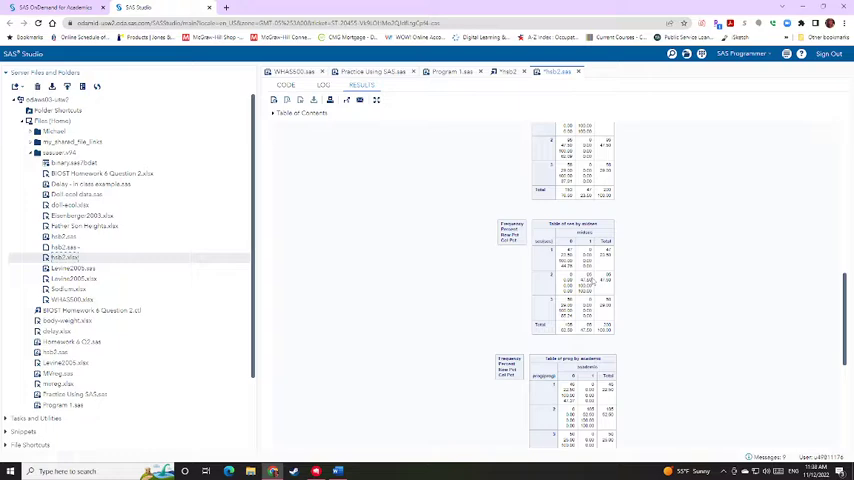
{"action": "scroll", "scroll_direction": "down", "scroll_amount": 3}
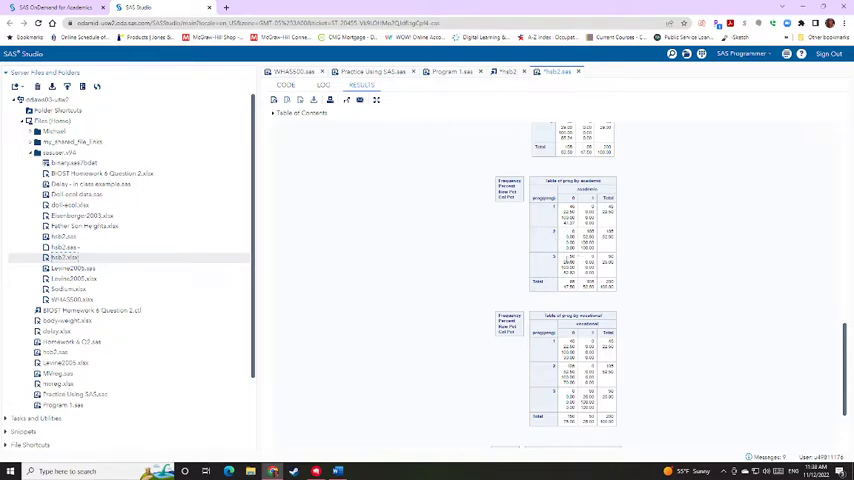
{"action": "scroll", "scroll_direction": "down", "scroll_amount": 3}
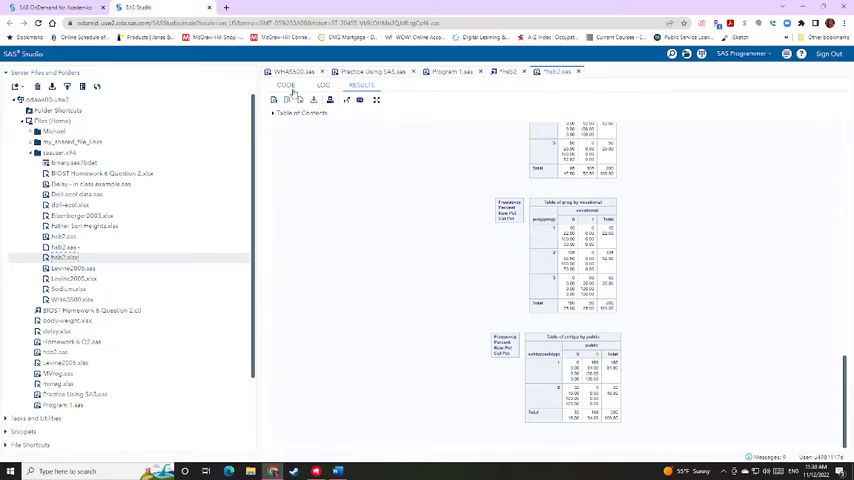
{"action": "left_click", "coordinate": [285, 85]}
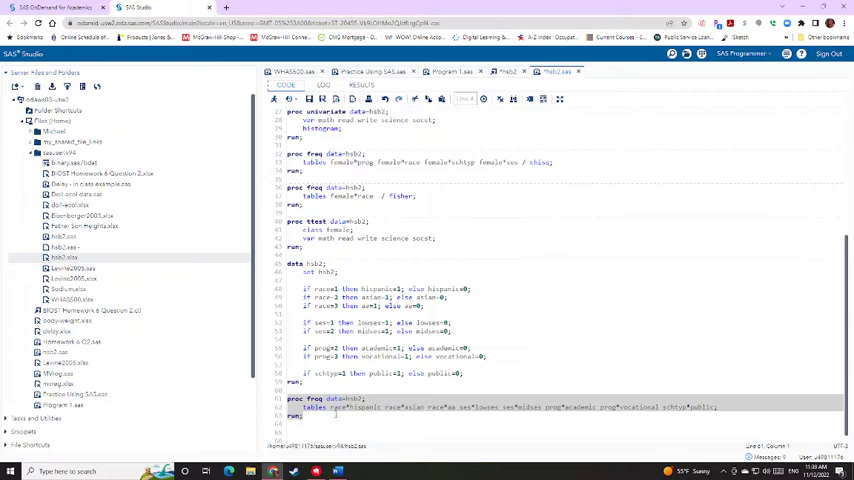